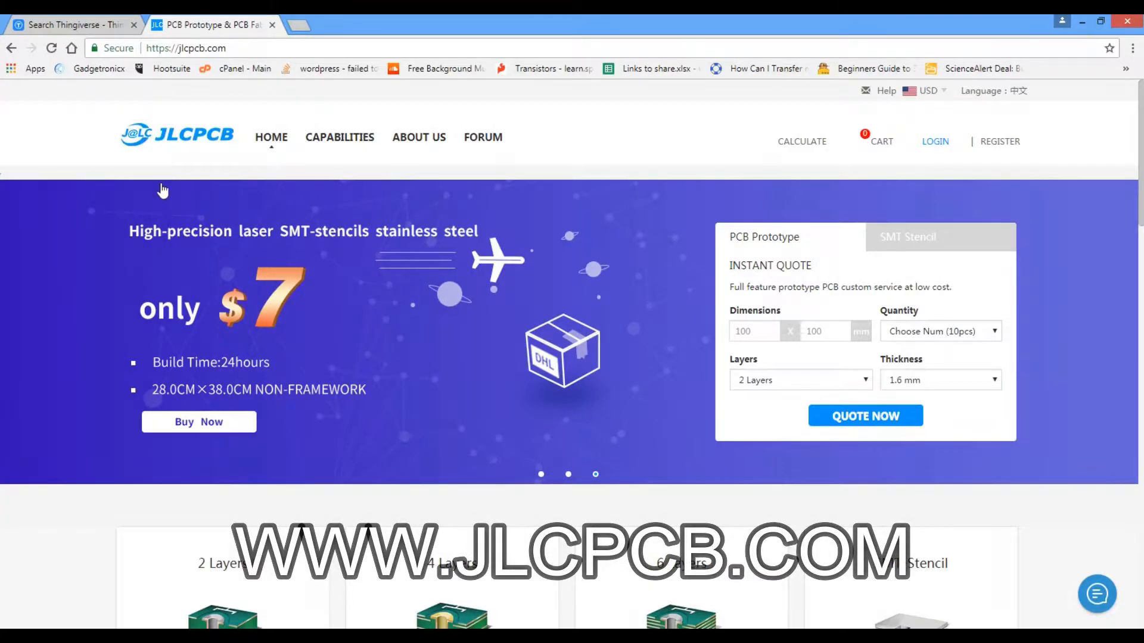
Step: Scroll the jlcpcb.com homepage down to the 2/4/6-layer price cards and Why Choose JLCPCB
scroll("down", 3)
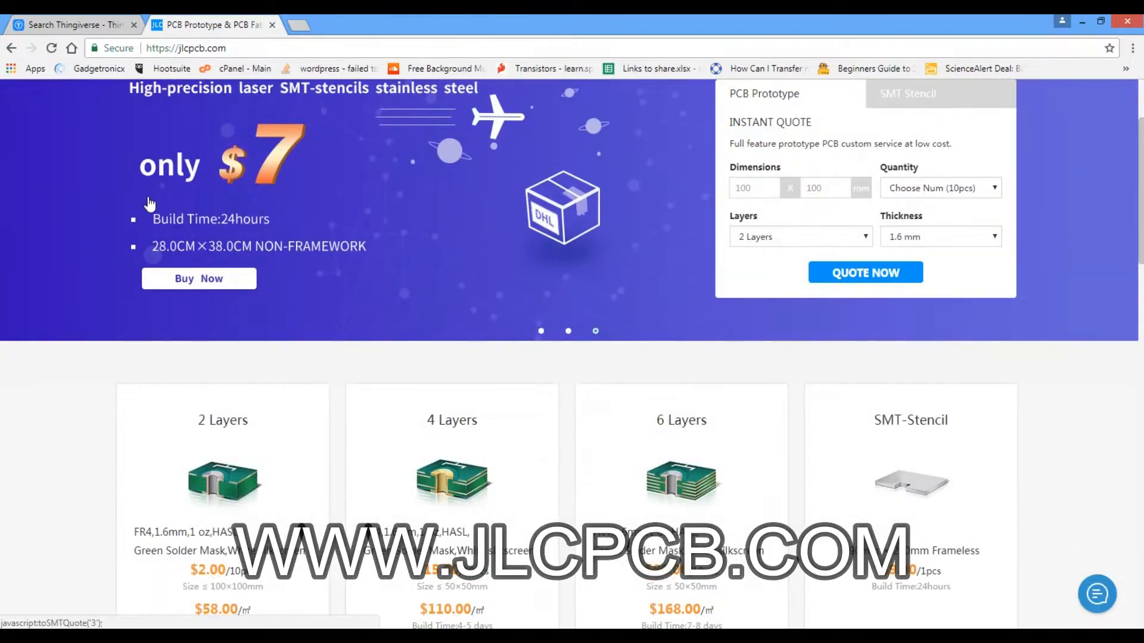
scroll("down", 3)
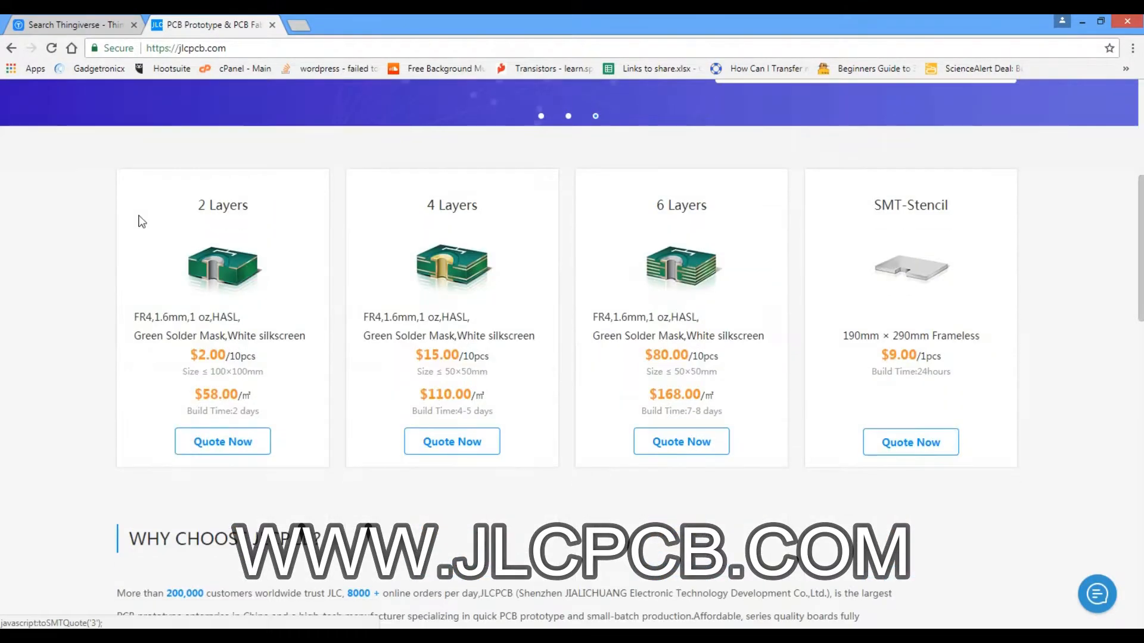
scroll("down", 3)
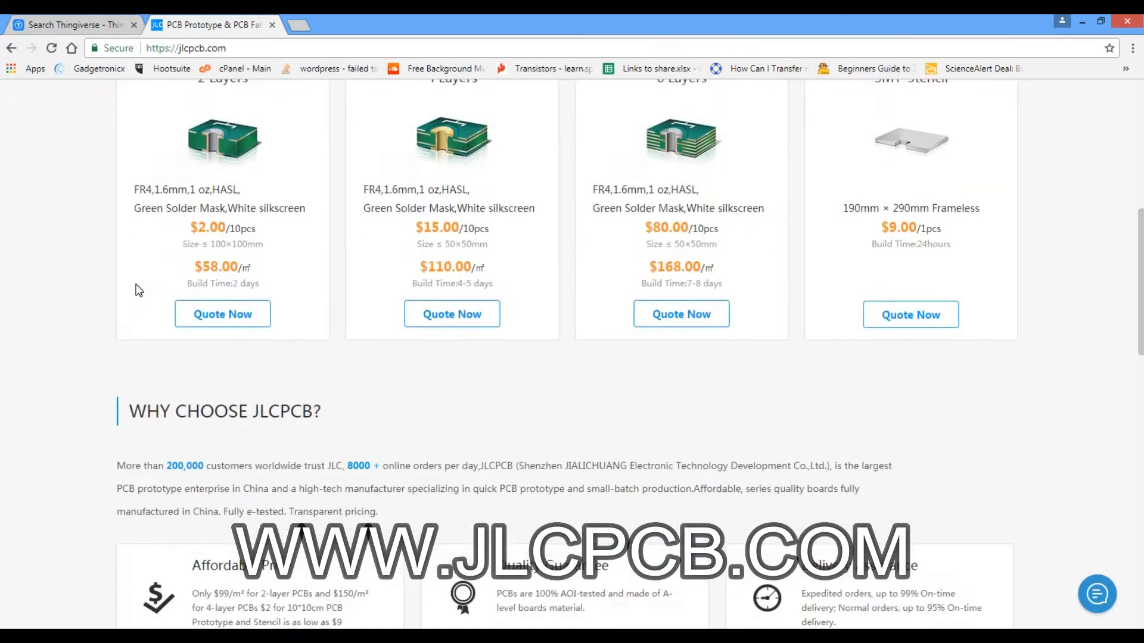
scroll("down", 3)
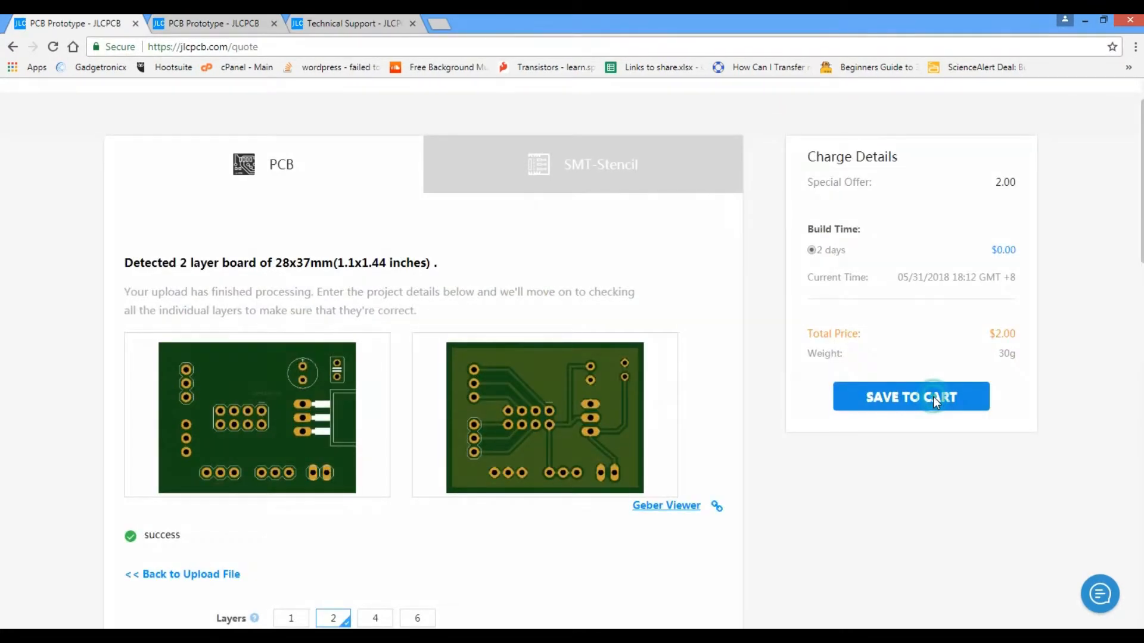
Step: Save the quoted 2-layer 28x37mm board ($2.00) to the cart and confirm
left_click(933, 397)
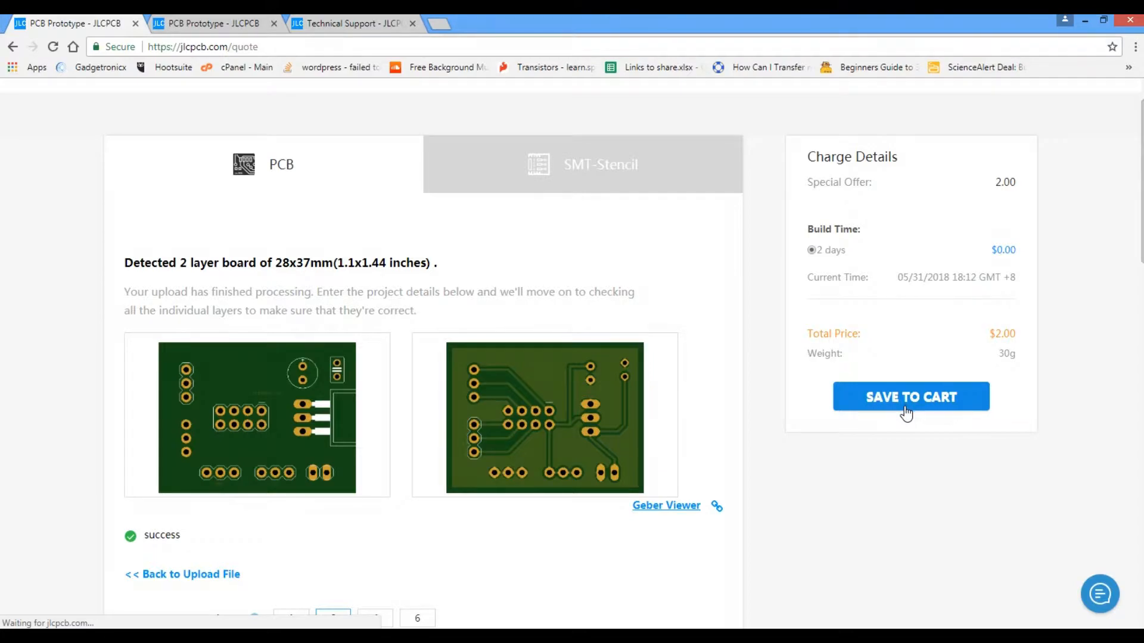
left_click(910, 397)
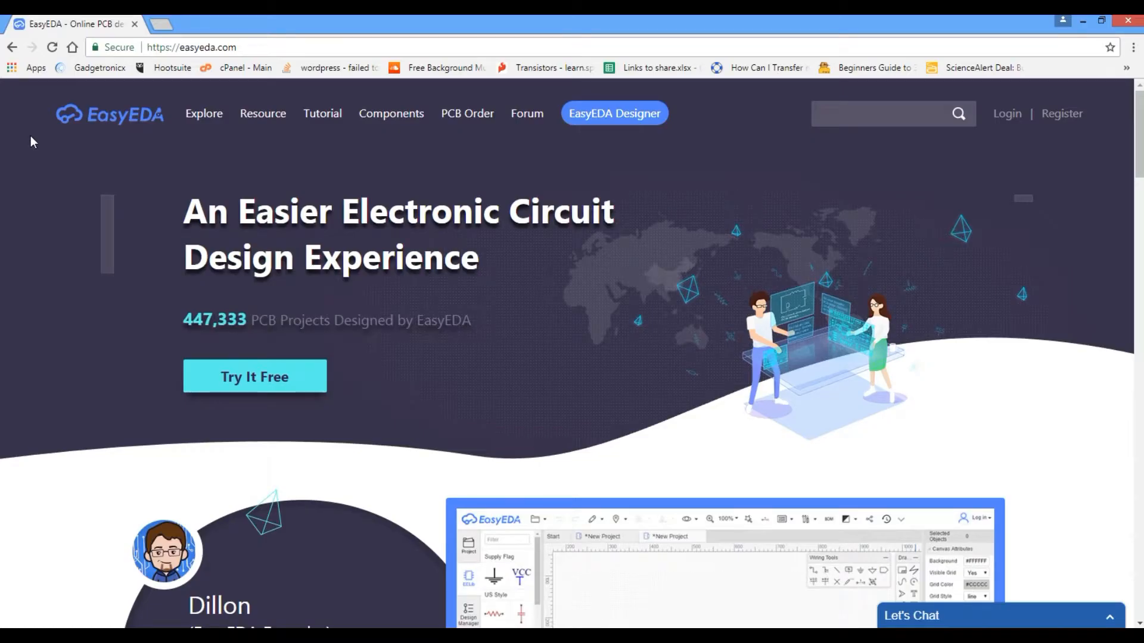
Step: Scroll the easyeda.com homepage down to the founder section and demo video
scroll("down", 3)
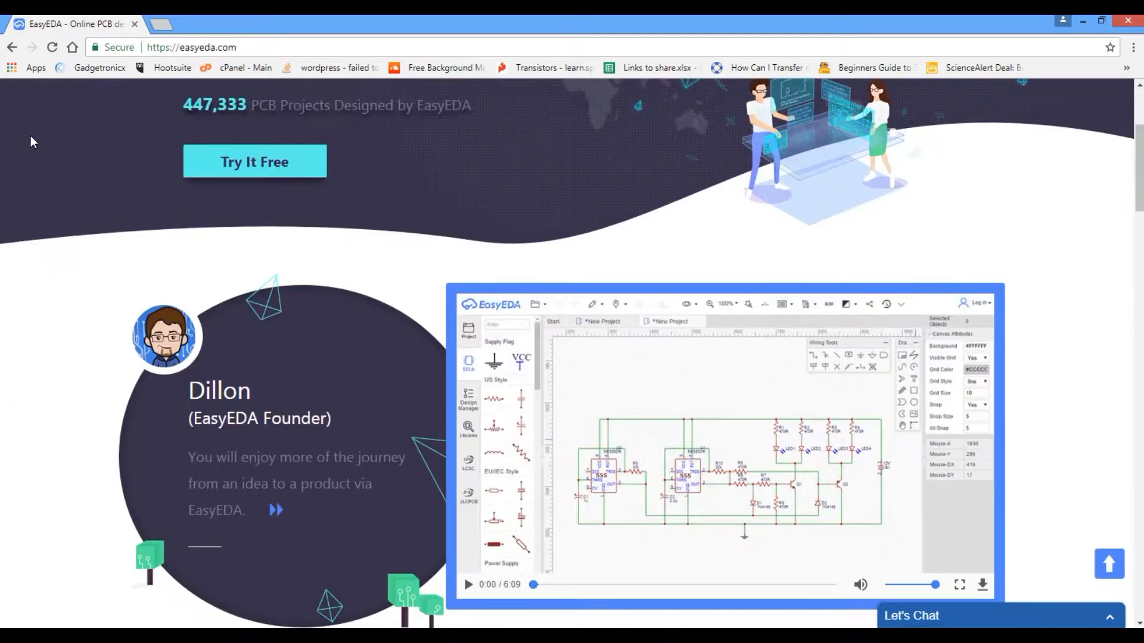
scroll("down", 3)
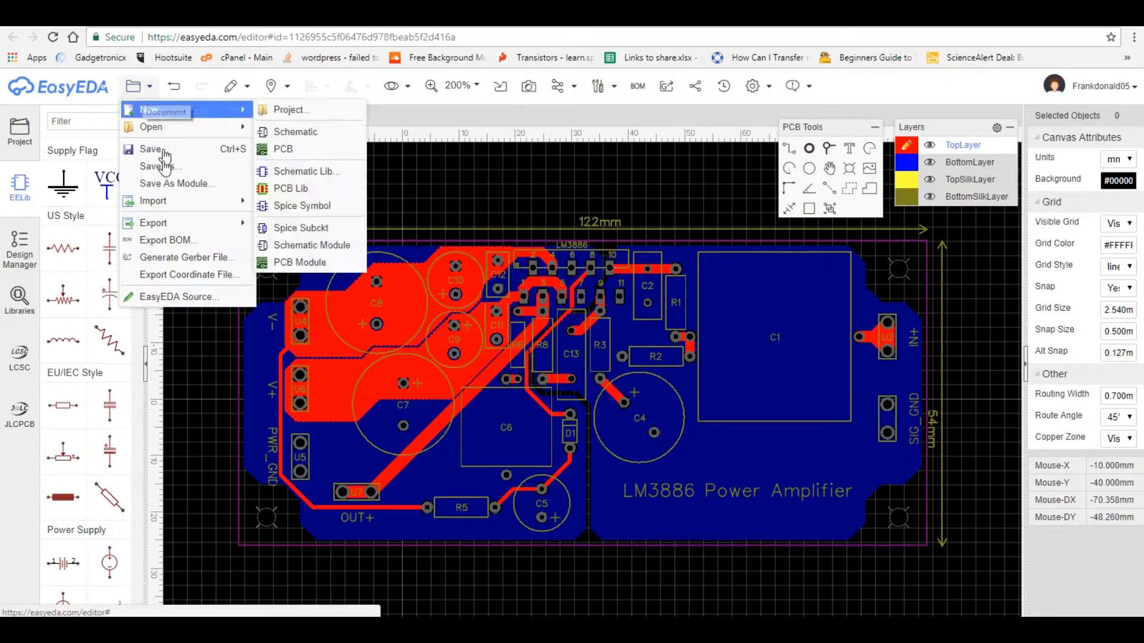
Step: Save the LM3886 amplifier board as 'LM3886_Amplifier v2' in the existing project and view the copy
left_click(155, 165)
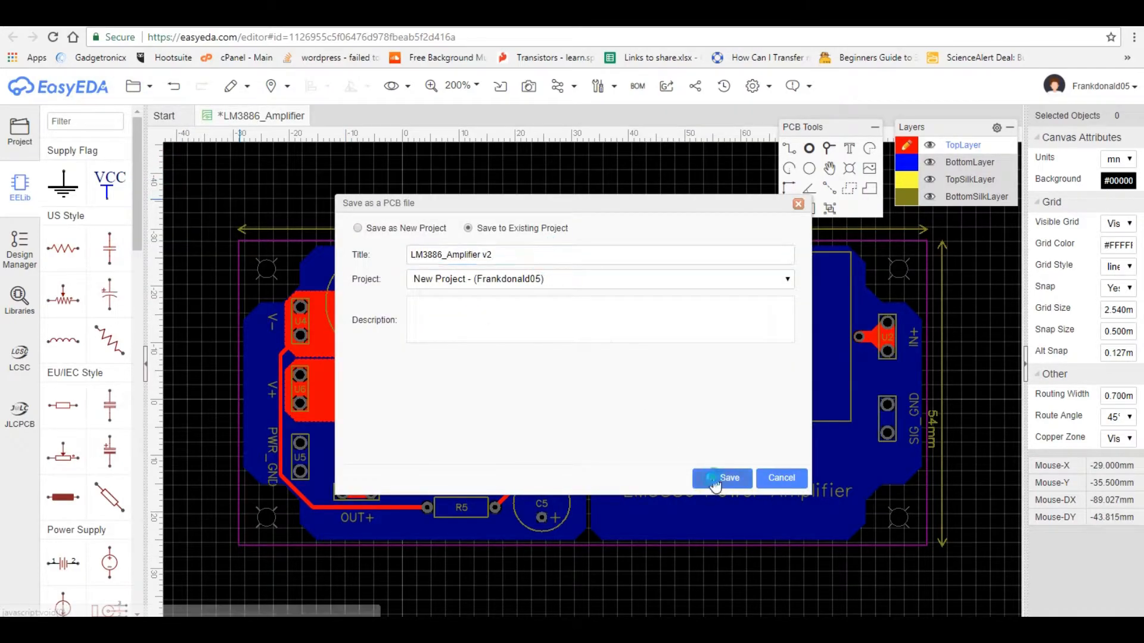
left_click(722, 479)
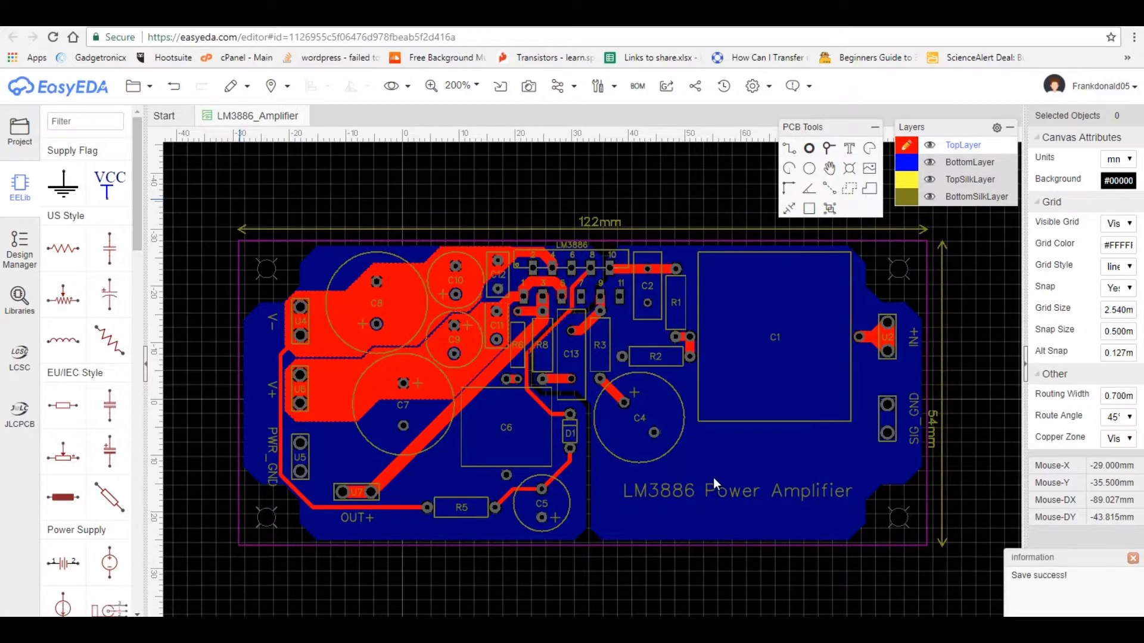
left_click(373, 115)
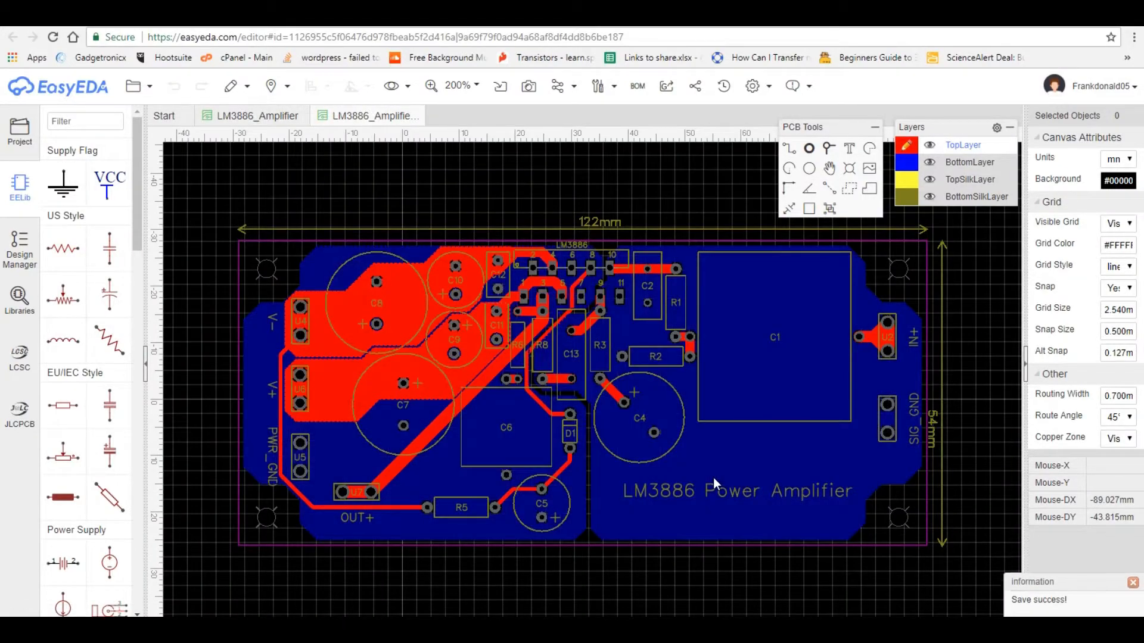
mouse_move(674, 324)
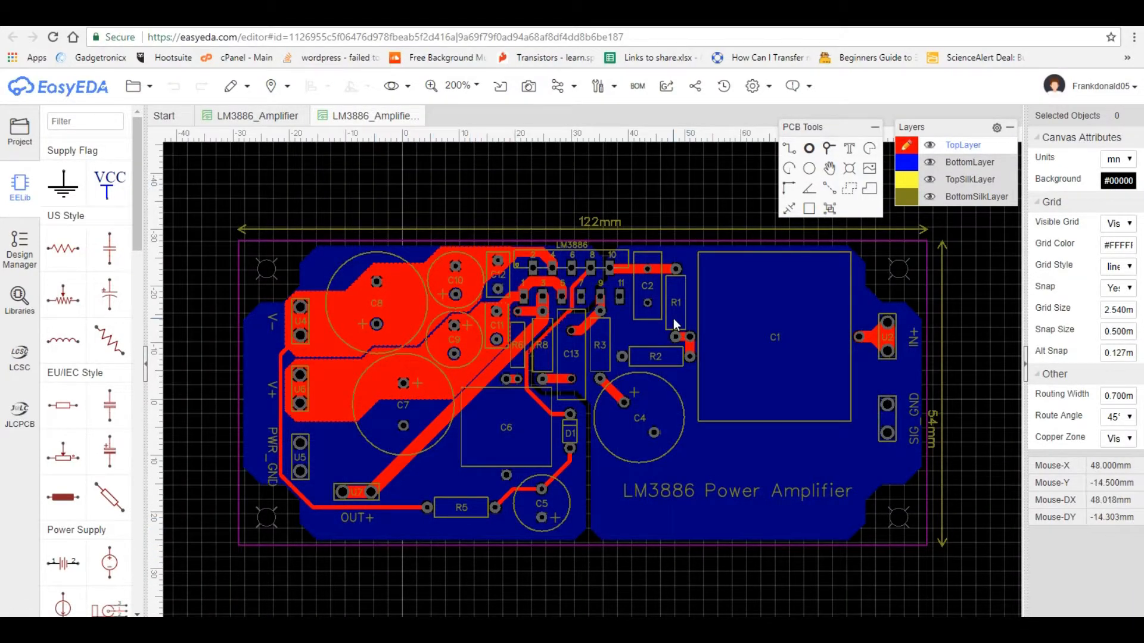
left_click(666, 86)
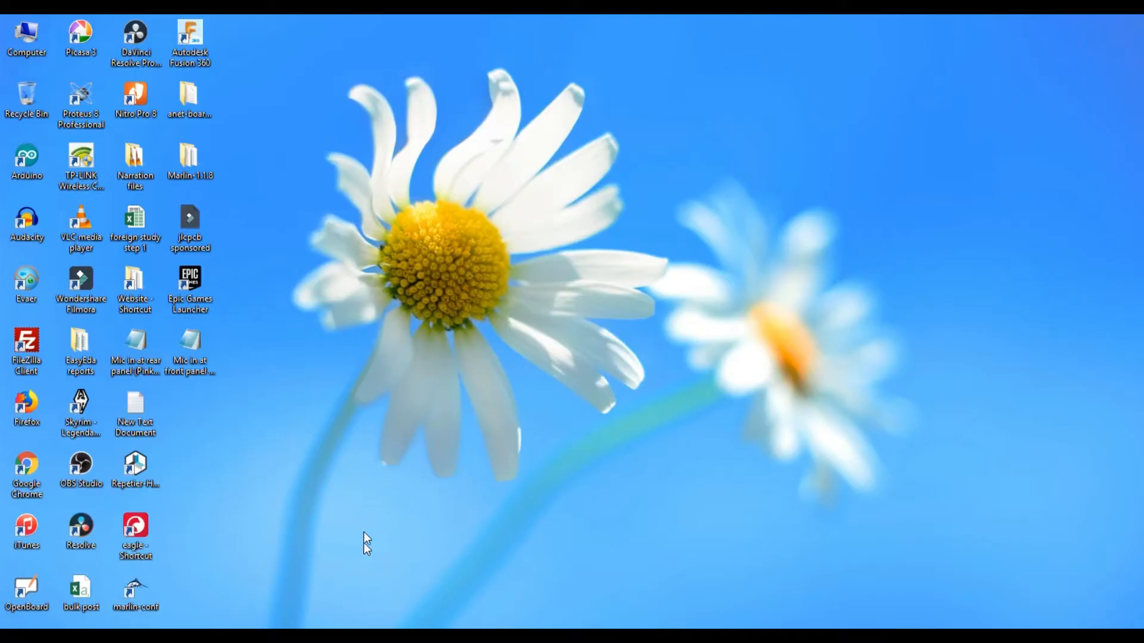
mouse_move(138, 537)
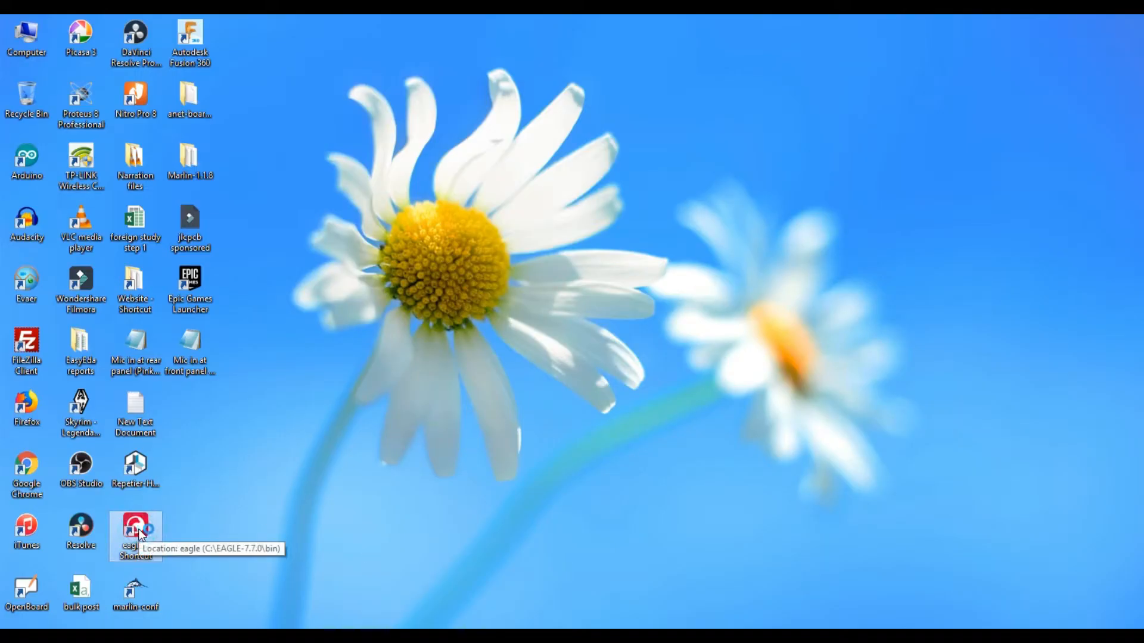
Step: Launch EAGLE from the desktop shortcut
double_click(134, 526)
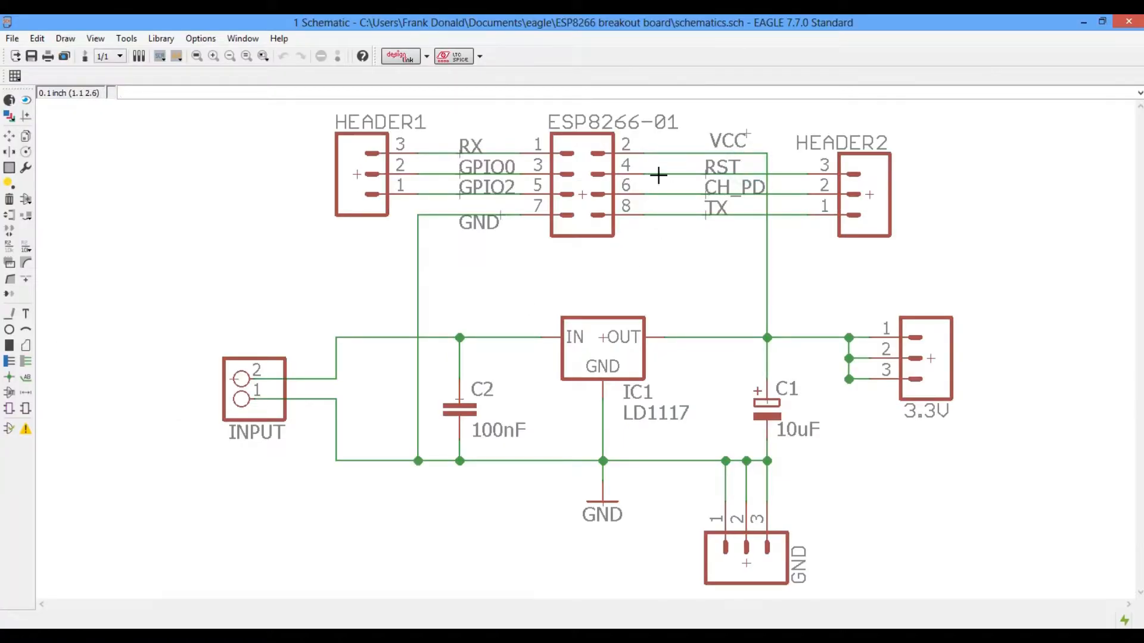
mouse_move(687, 123)
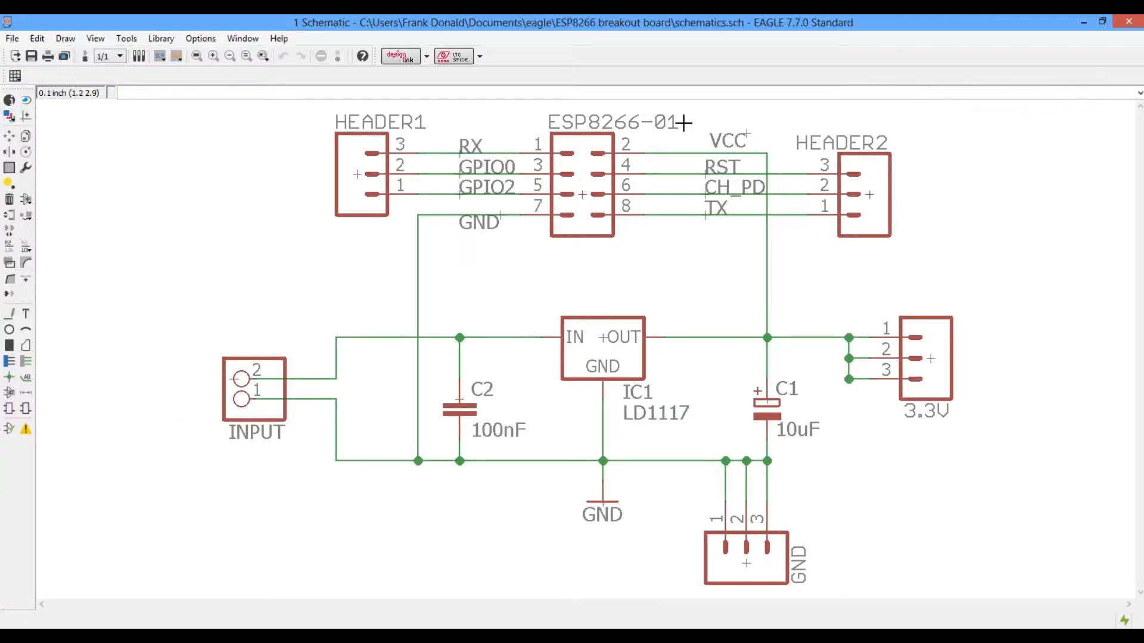